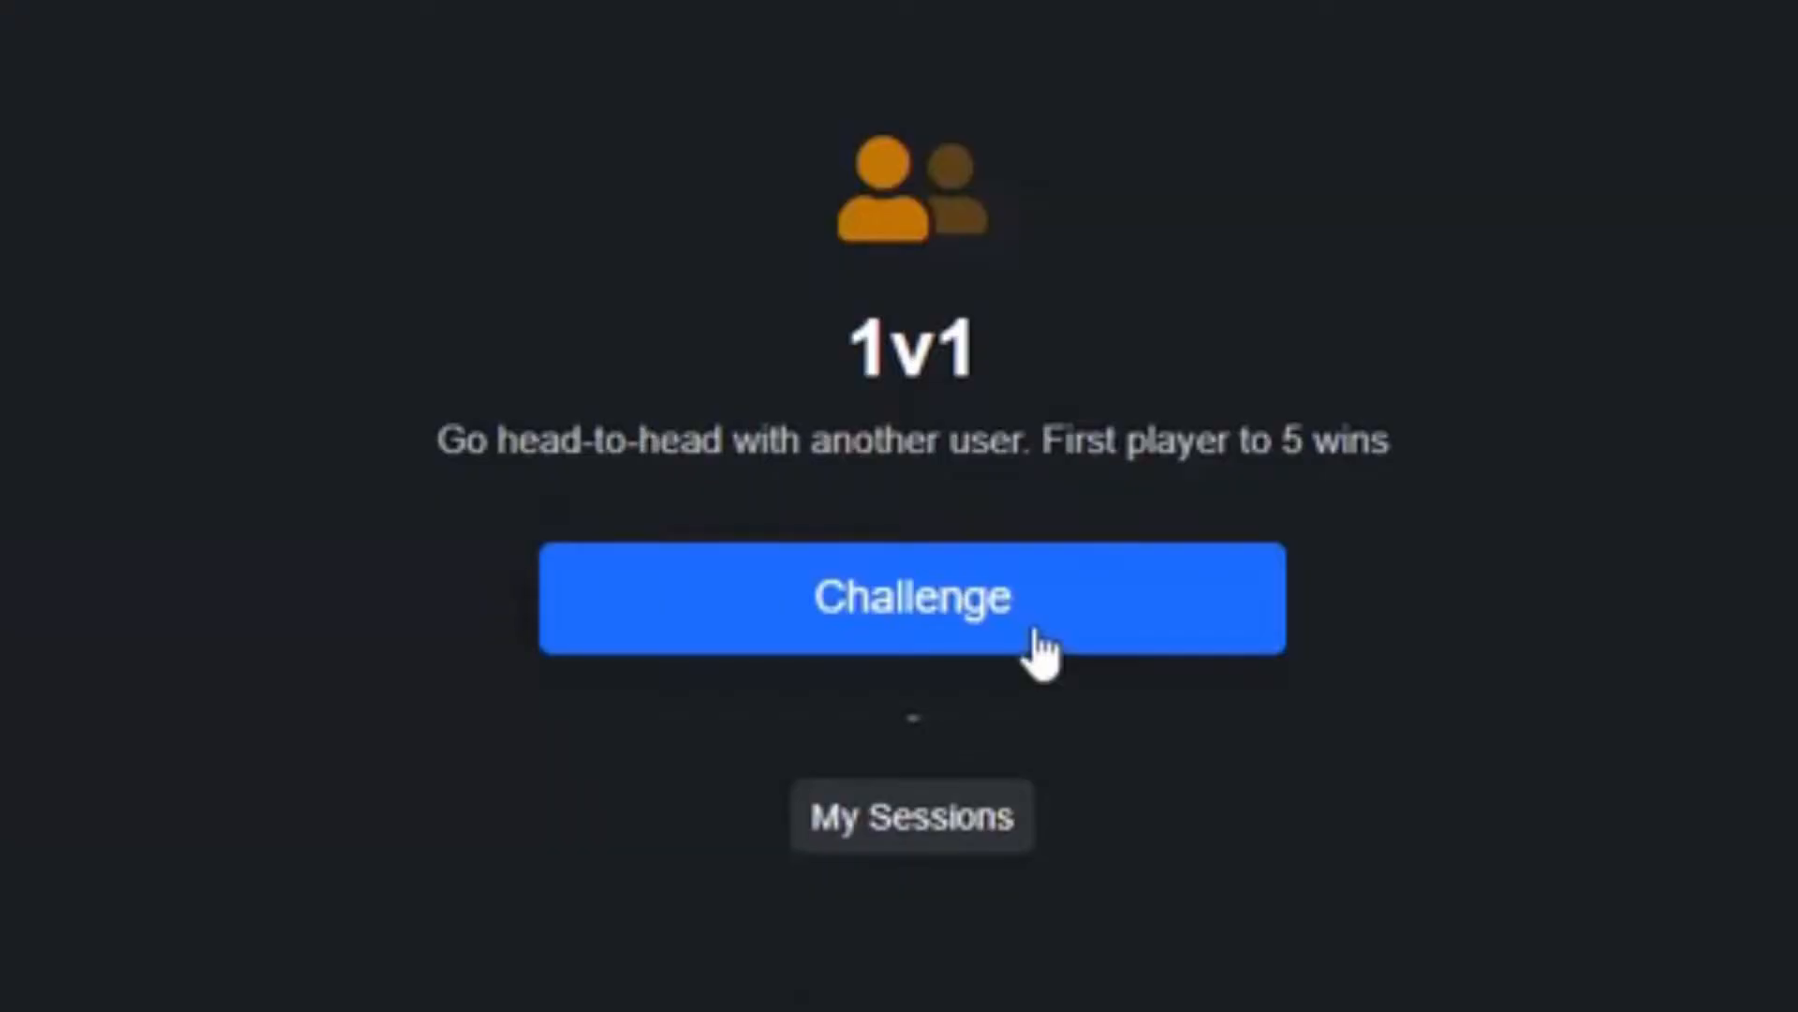
# - Create a new first-to-5 1v1 match via Challenge, showing a scramble, zeroed timer and 0 score
pyautogui.click(912, 596)
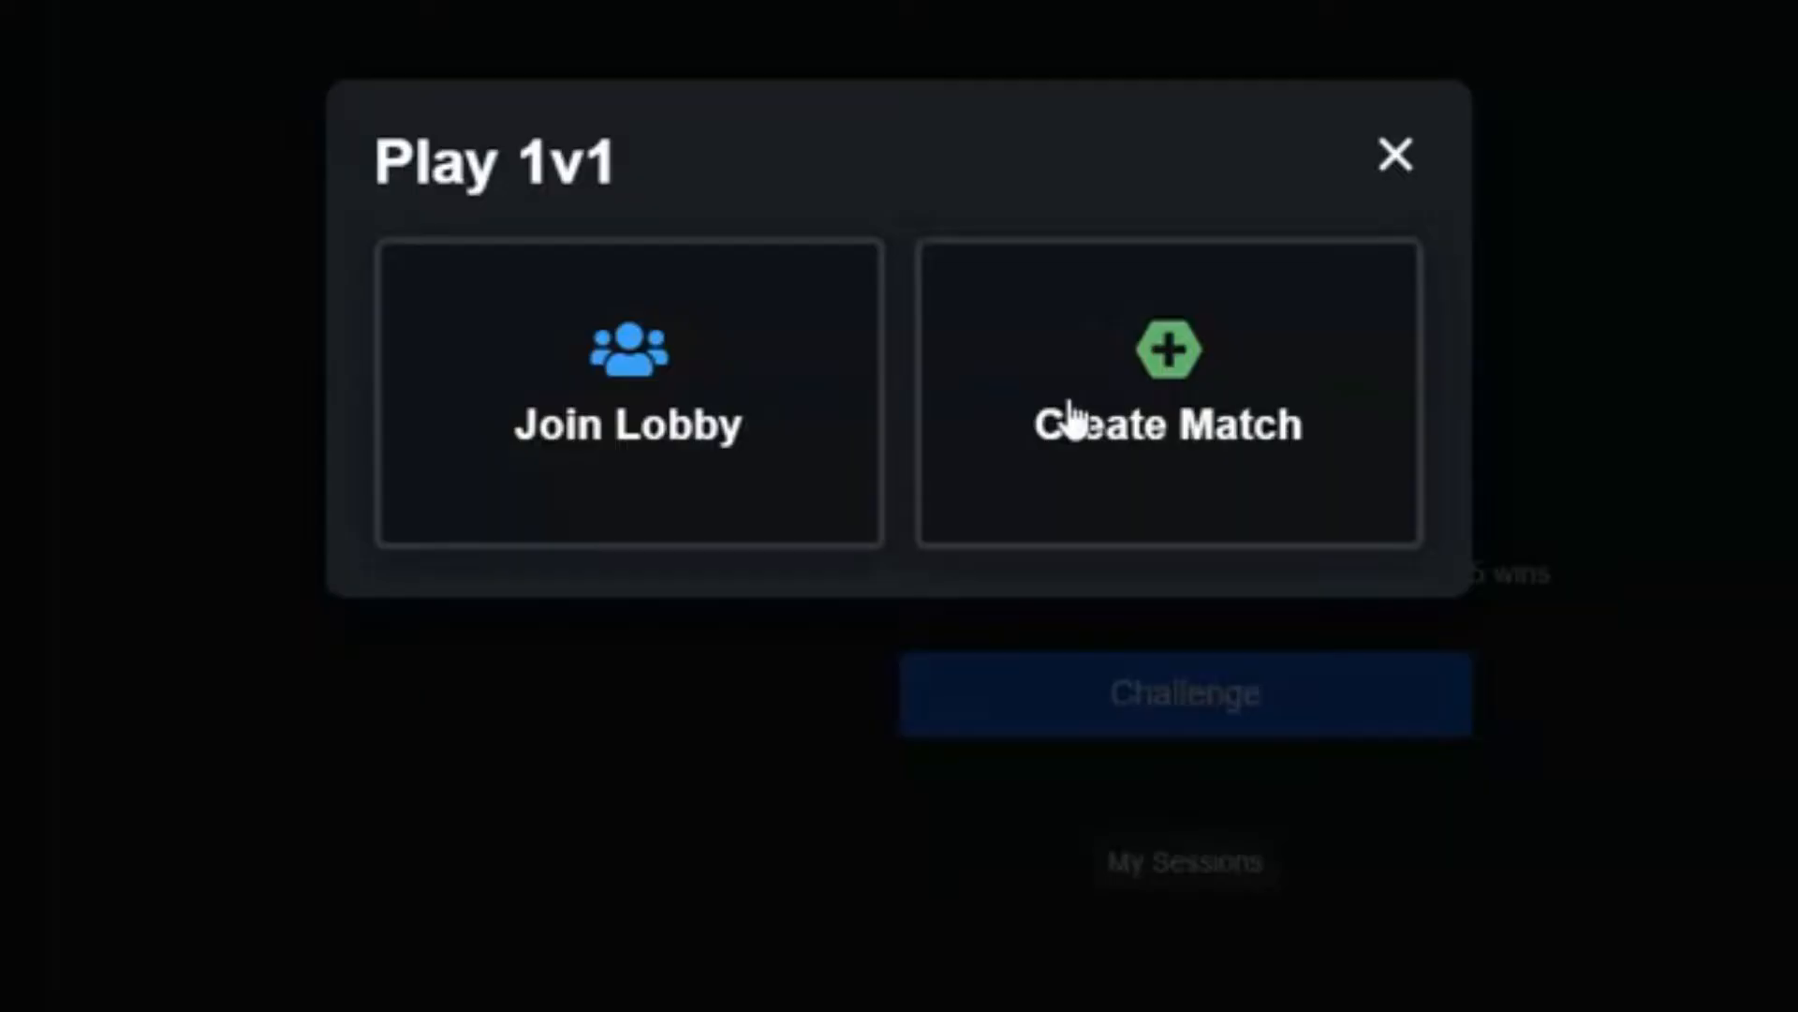
pyautogui.click(1167, 389)
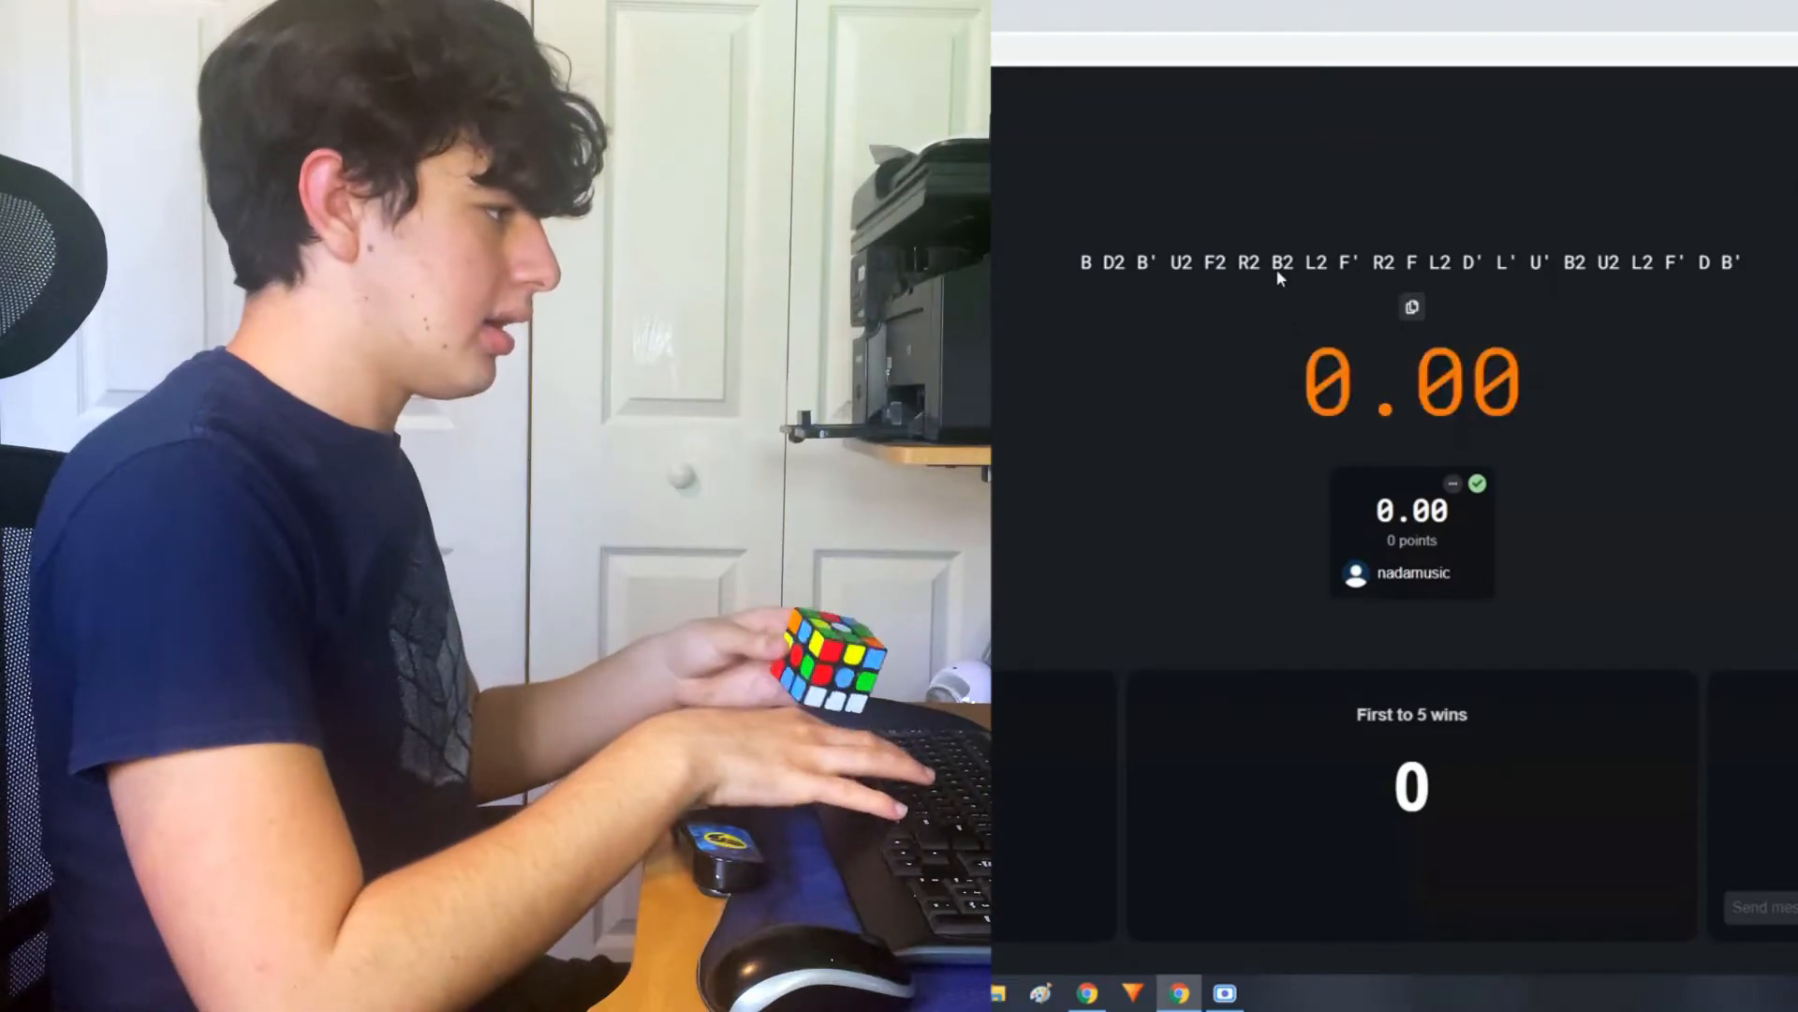